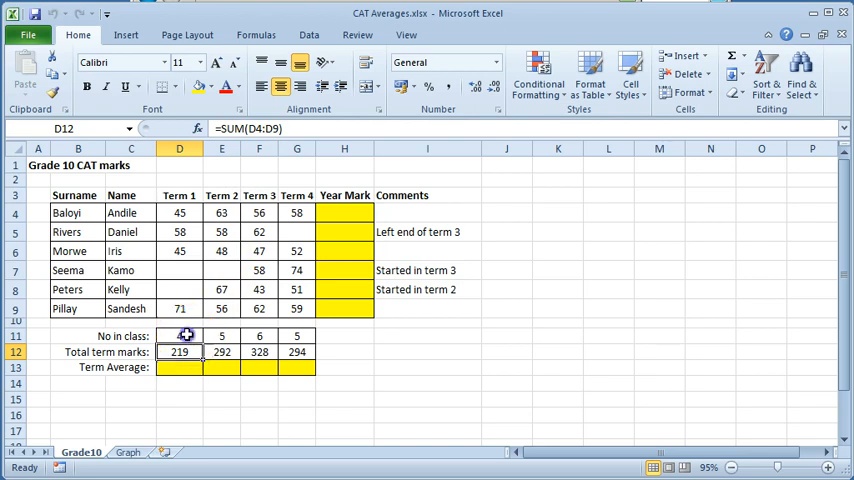
- Enter =D12/D11 in D13 so the term 1 average shows 54.75
click(179, 335)
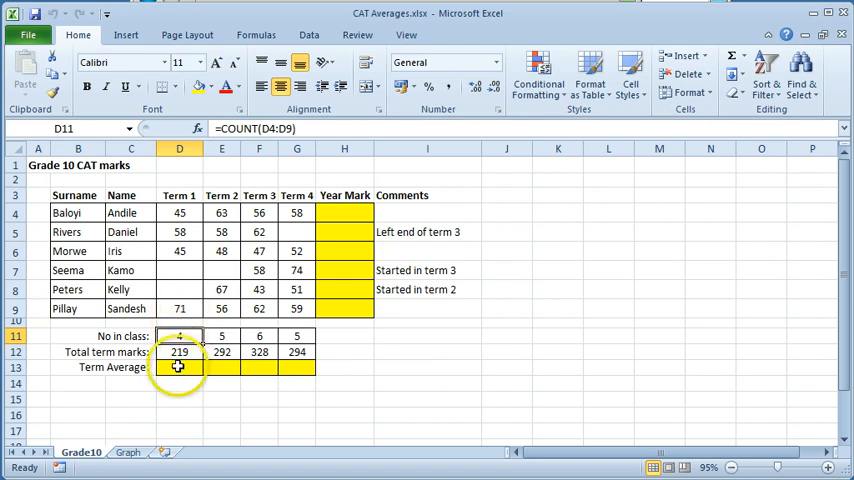
click(179, 367)
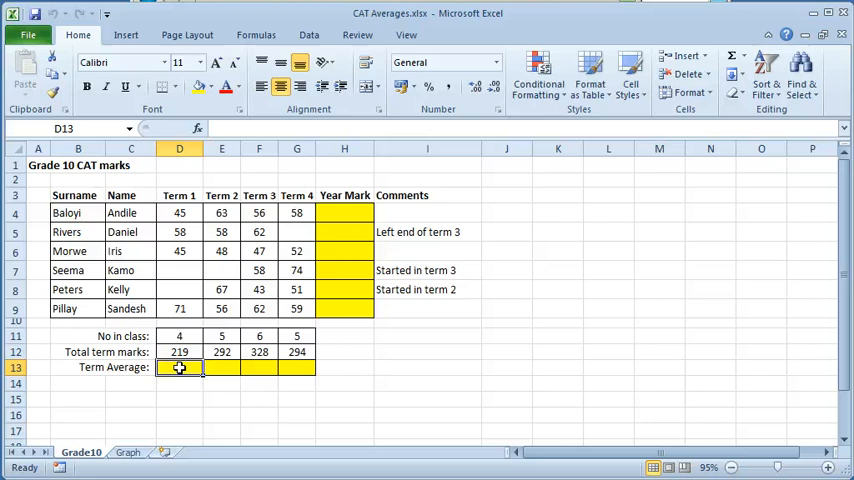
text(=)
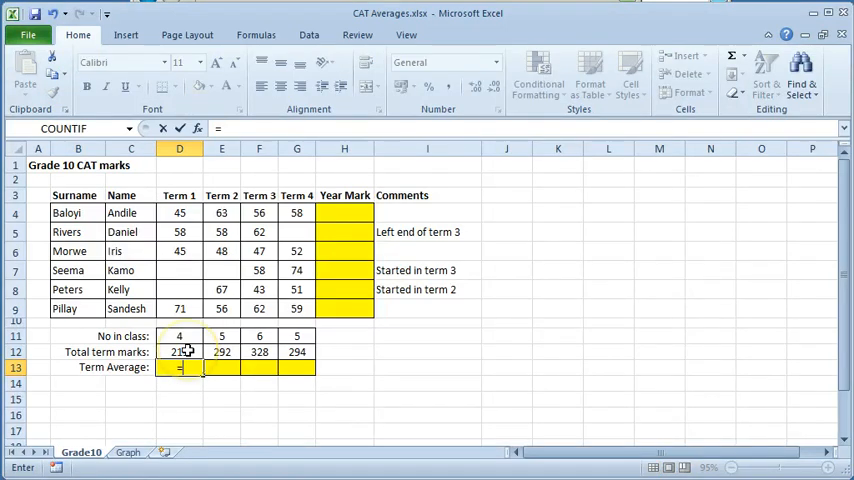
click(179, 351)
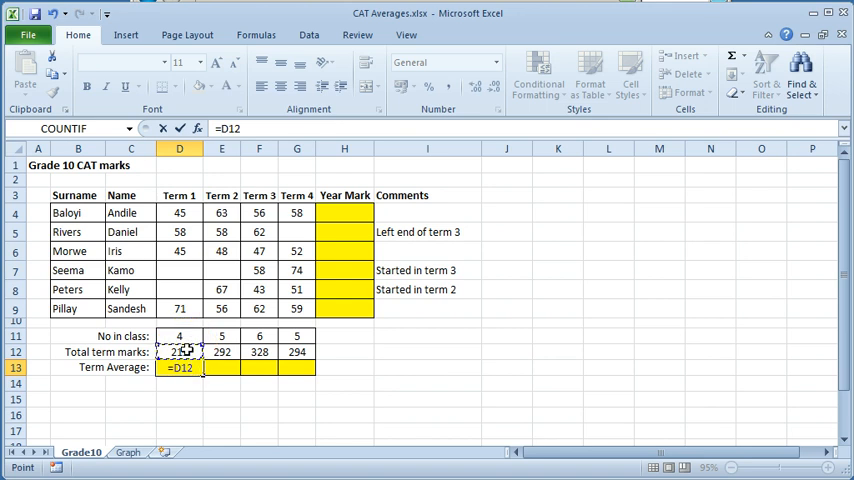
text(/)
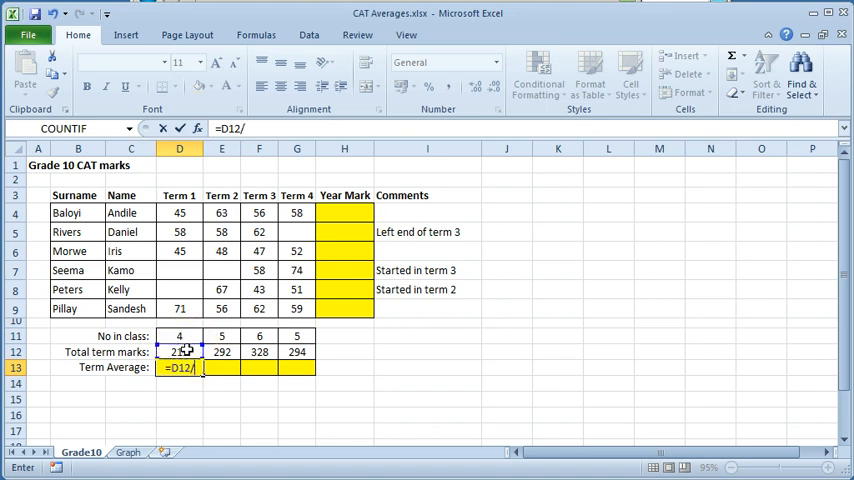
click(179, 335)
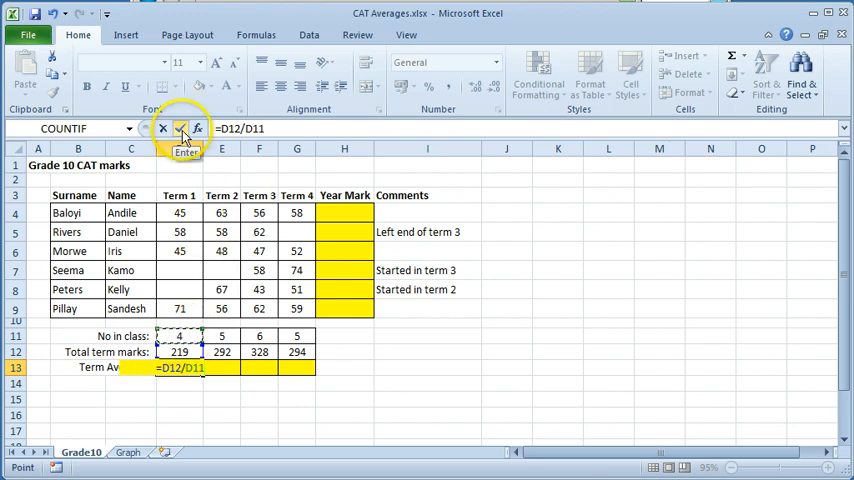
click(181, 128)
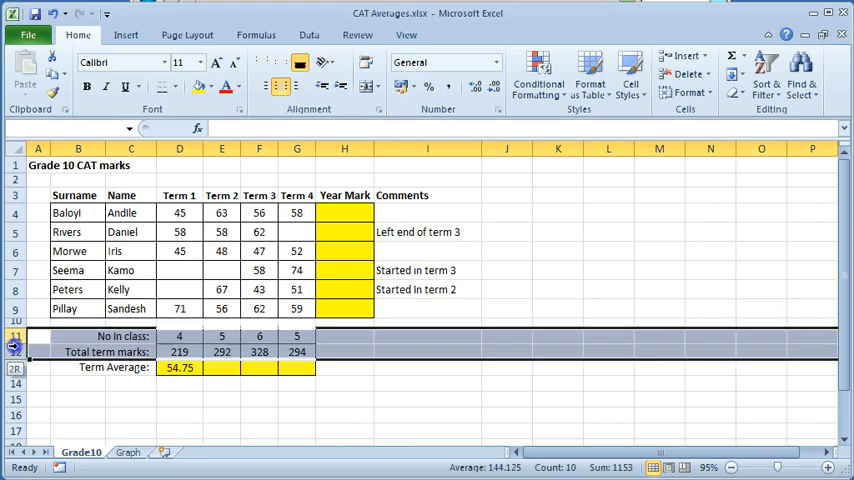
- Hide rows 11 and 12, the class count and total marks rows
right_click(15, 336)
text(=)
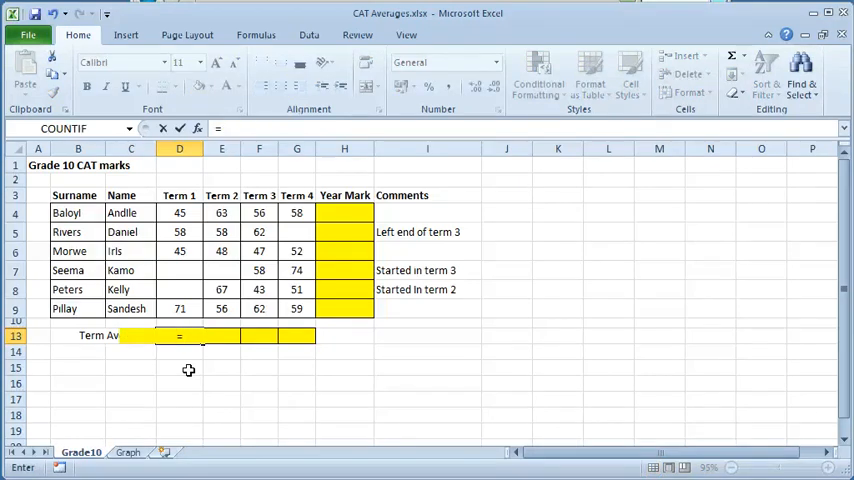
- Enter =SUM(D4:D9)/COUNT(D4:D9) in D13 as the term 1 average
text(sum)
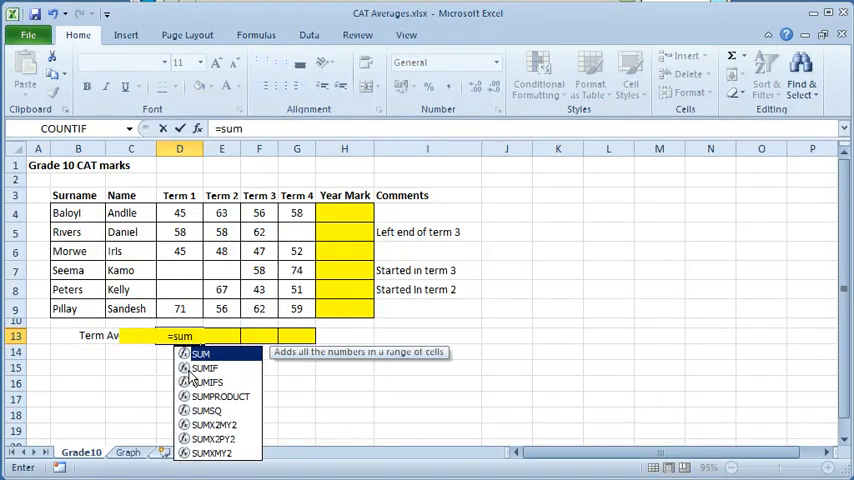
text((D4:D9)
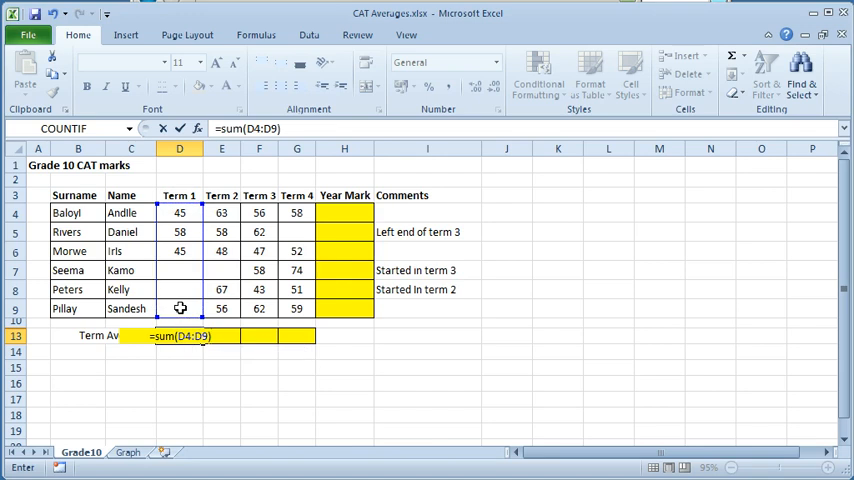
text(/)
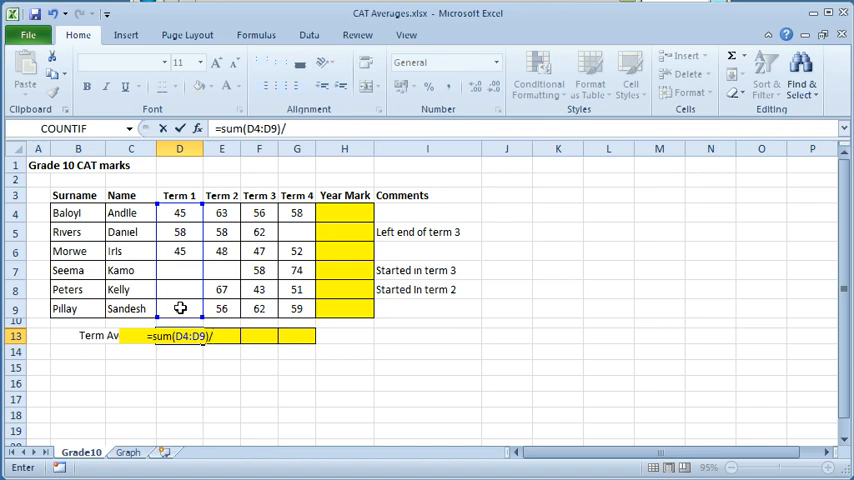
text(count)
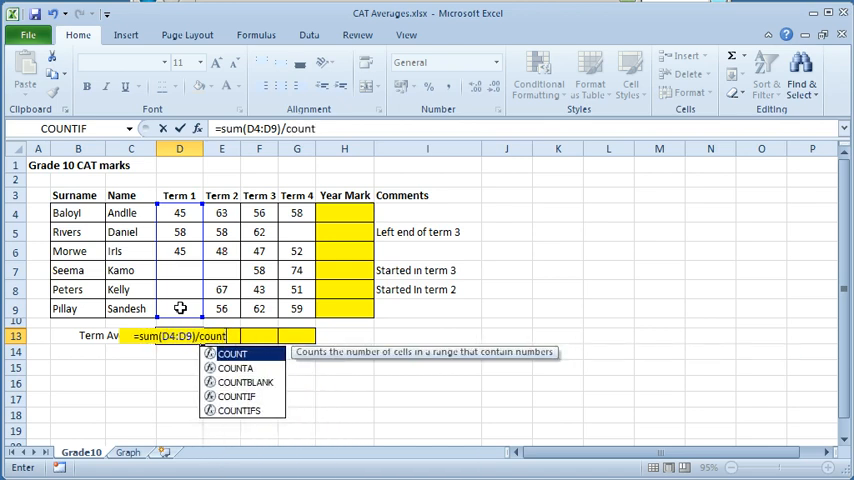
text(()
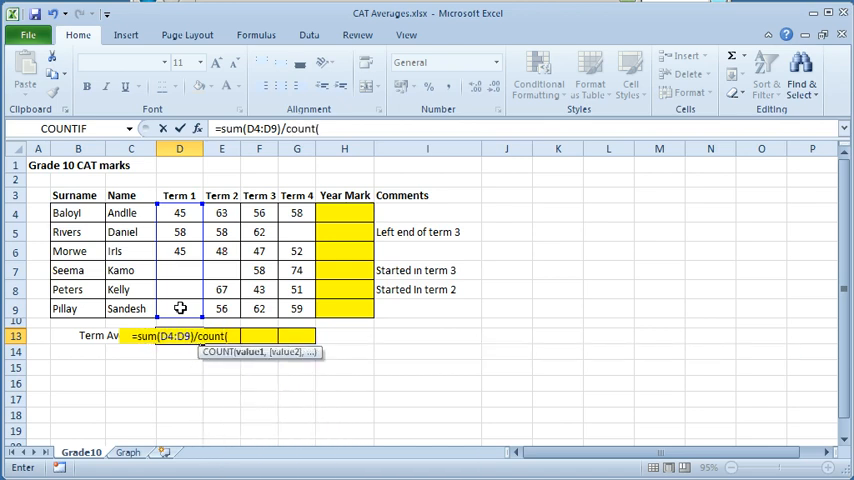
drag(179, 212, 179, 308)
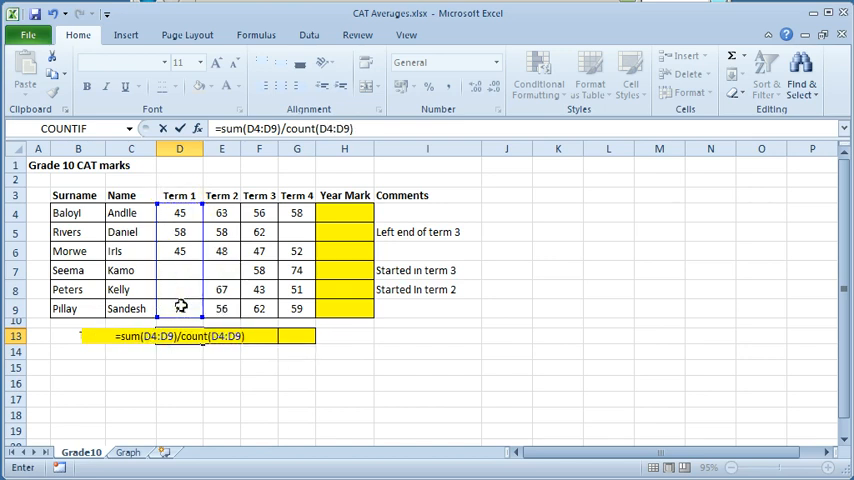
click(180, 128)
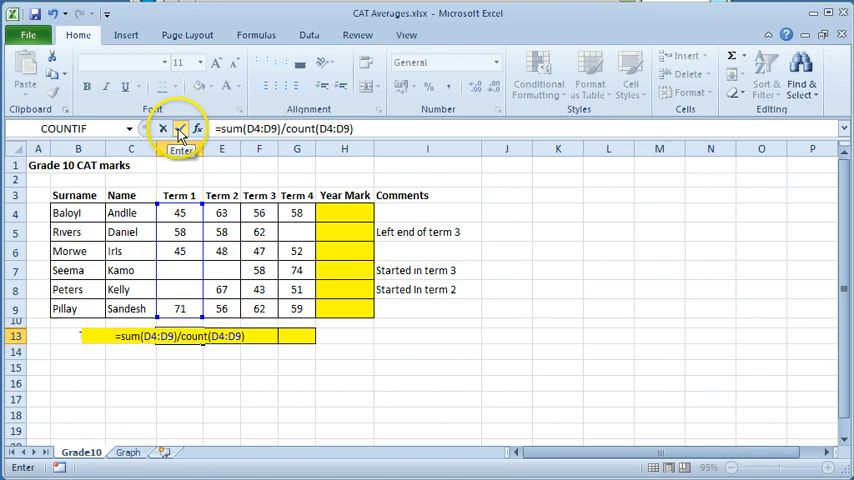
click(181, 128)
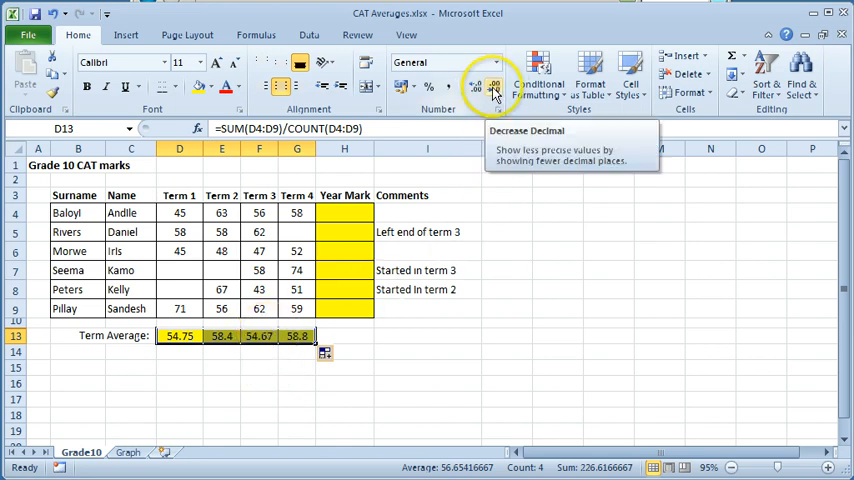
- Decrease decimals so the term averages show whole numbers: 55, 58, 55, 59
click(493, 87)
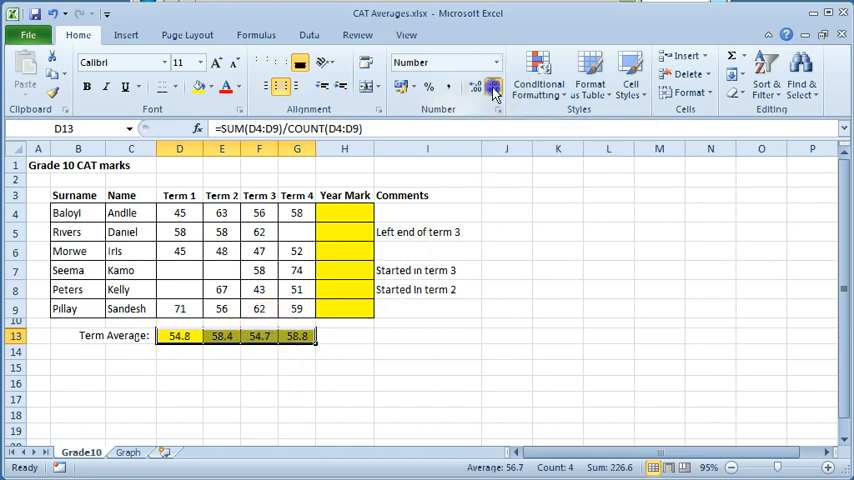
click(493, 89)
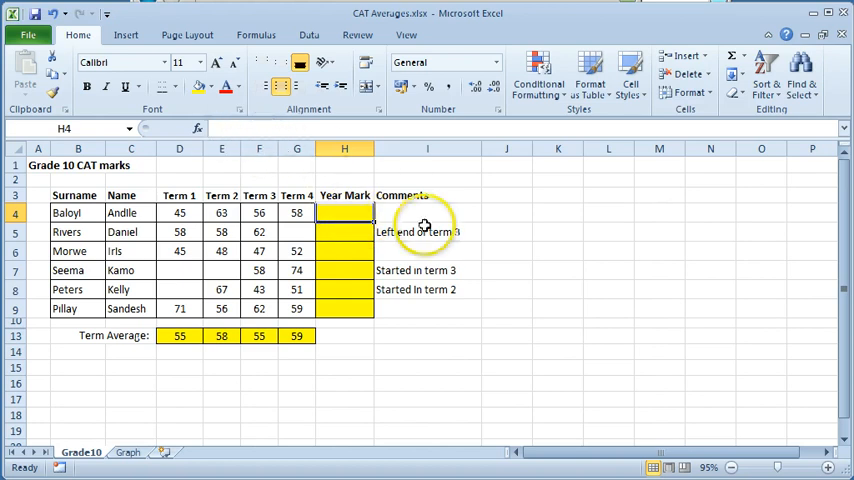
- Enter =AVERAGE(D4:G4) in H4 and fill it down to H9
text(=)
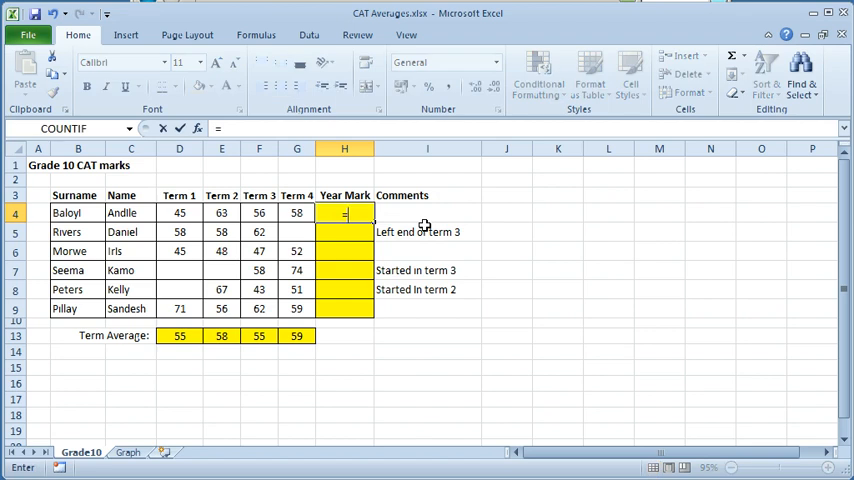
text(=average()
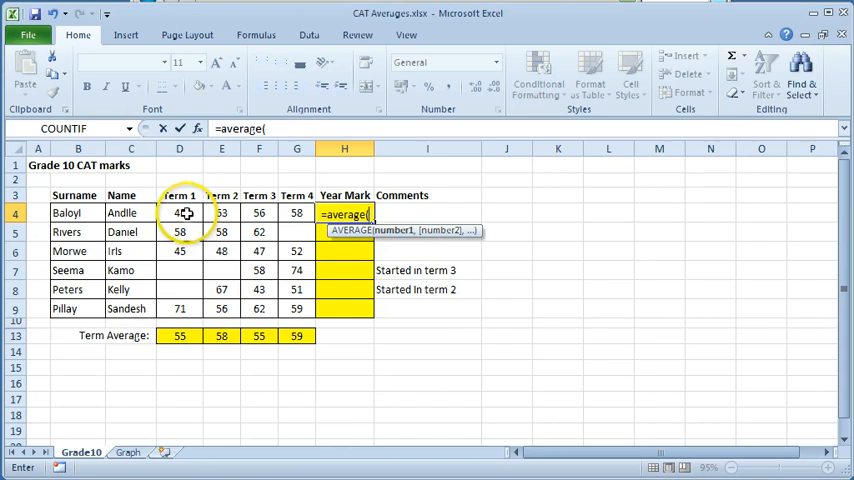
drag(179, 213, 296, 213)
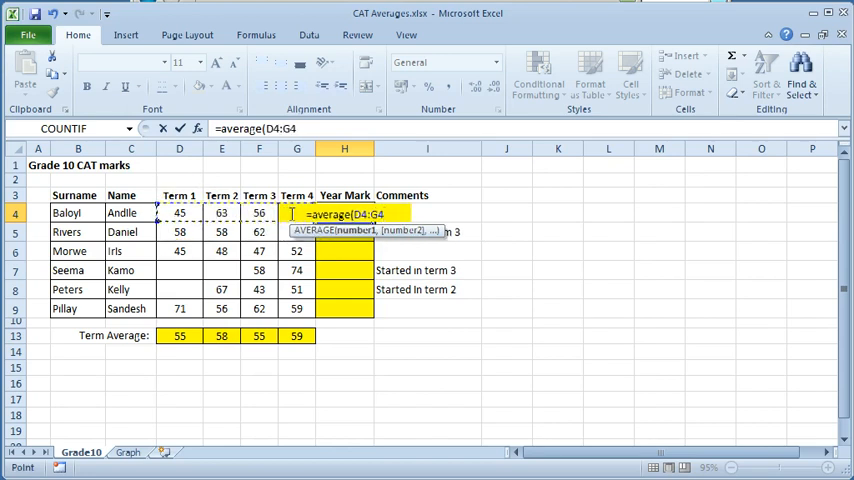
click(180, 128)
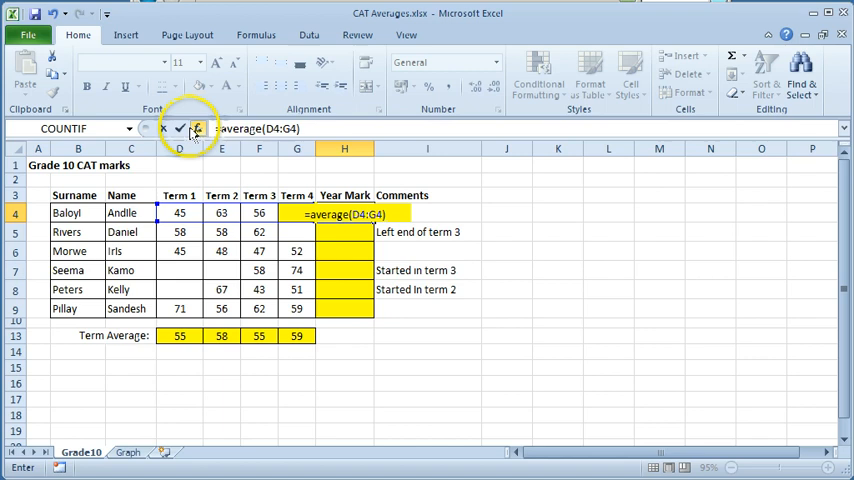
click(179, 128)
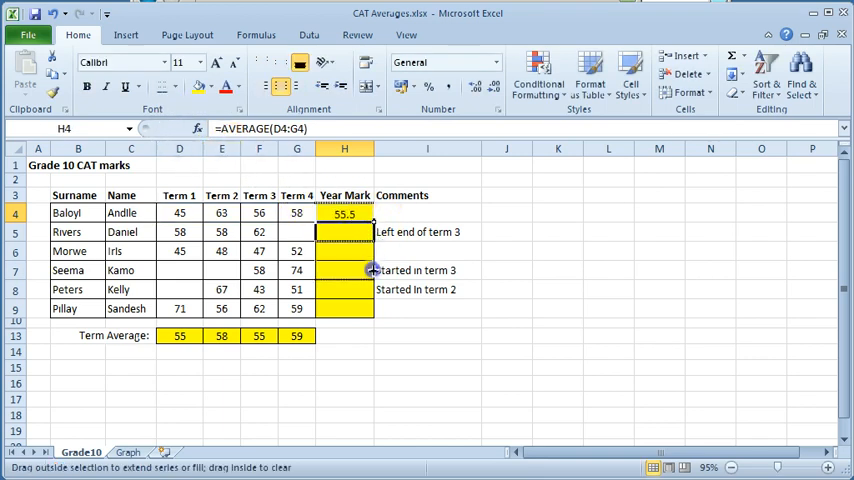
drag(344, 213, 344, 308)
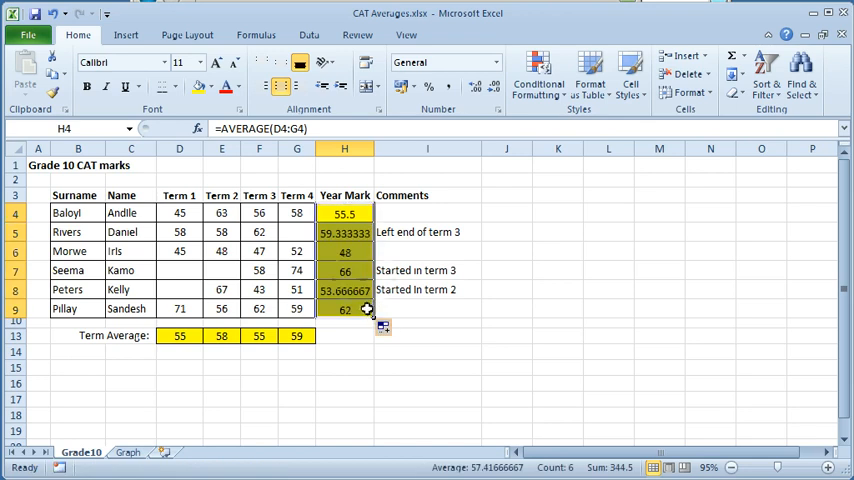